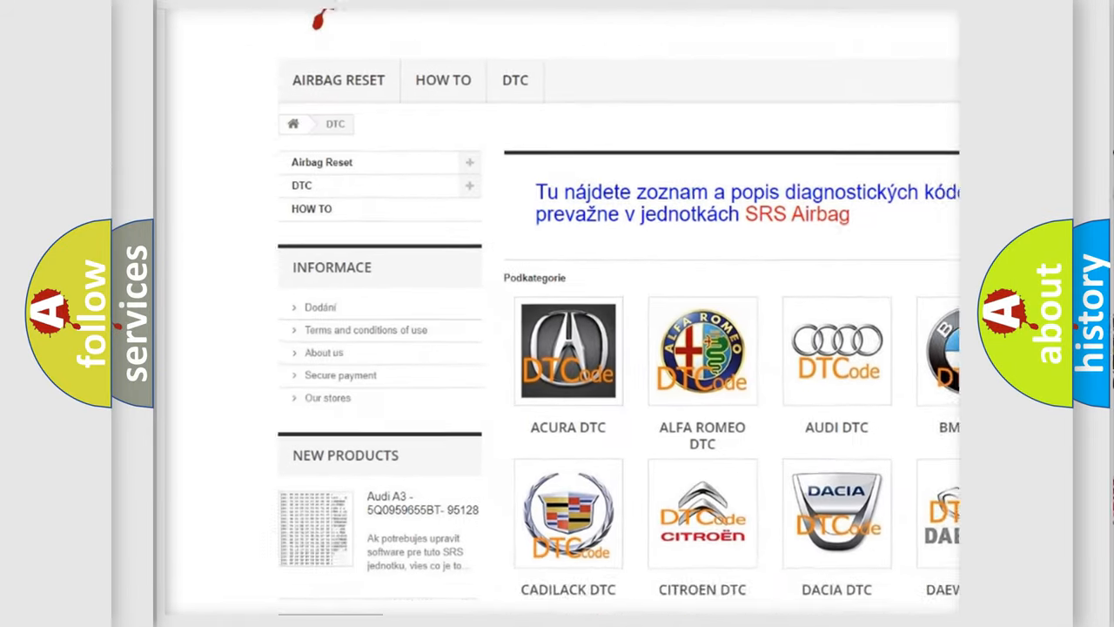
- Scroll the DTC page down past the brand icons to the B-series fault code table
scroll(down, 3)
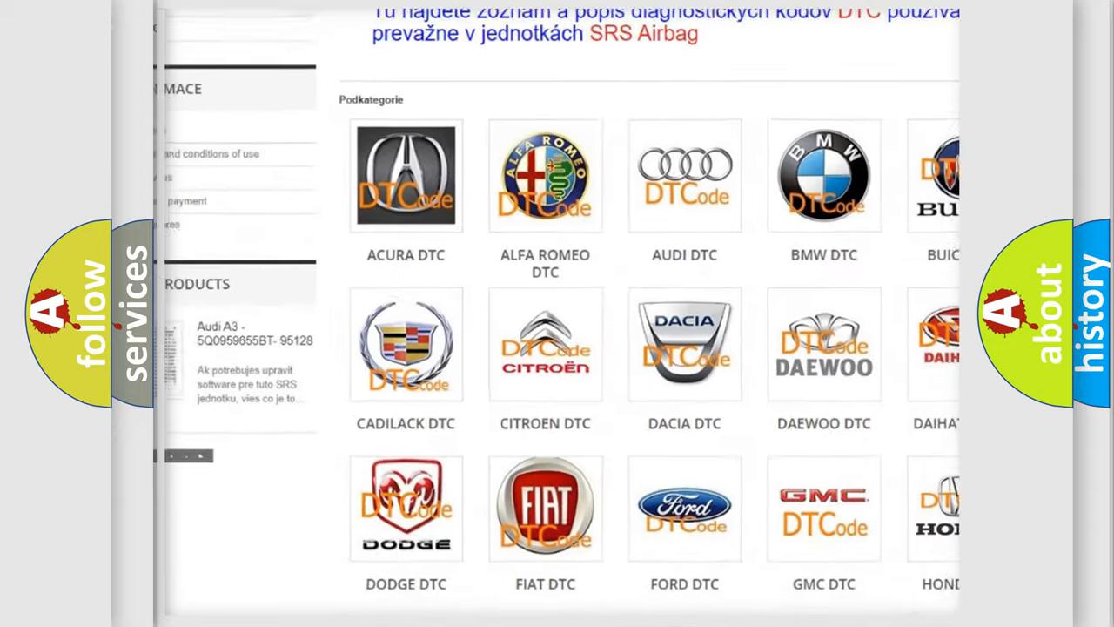
scroll(down, 3)
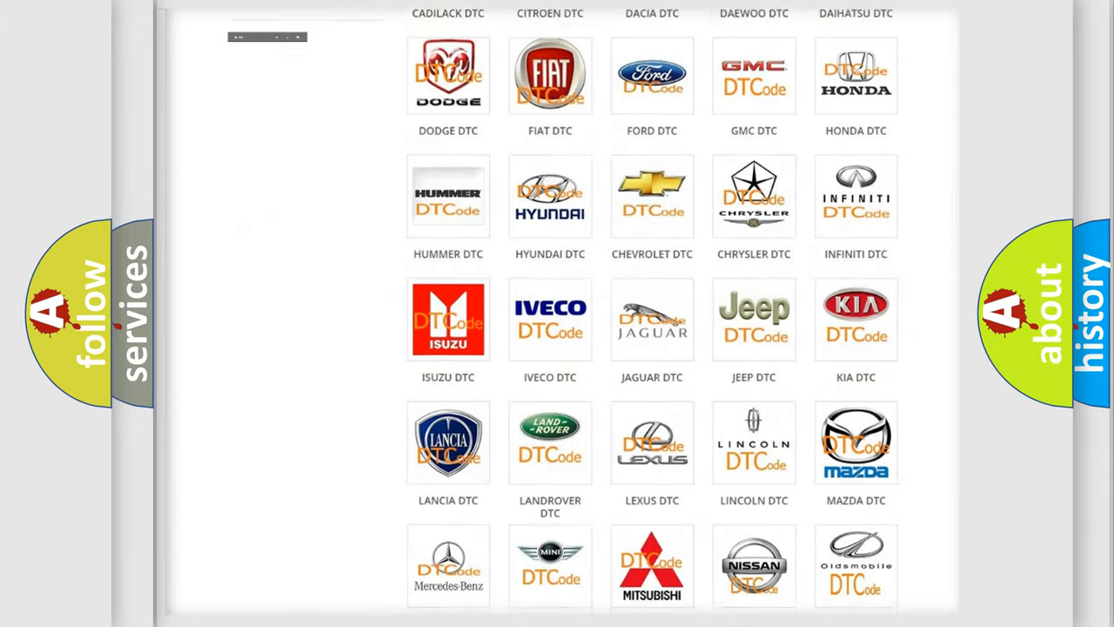
scroll(down, 3)
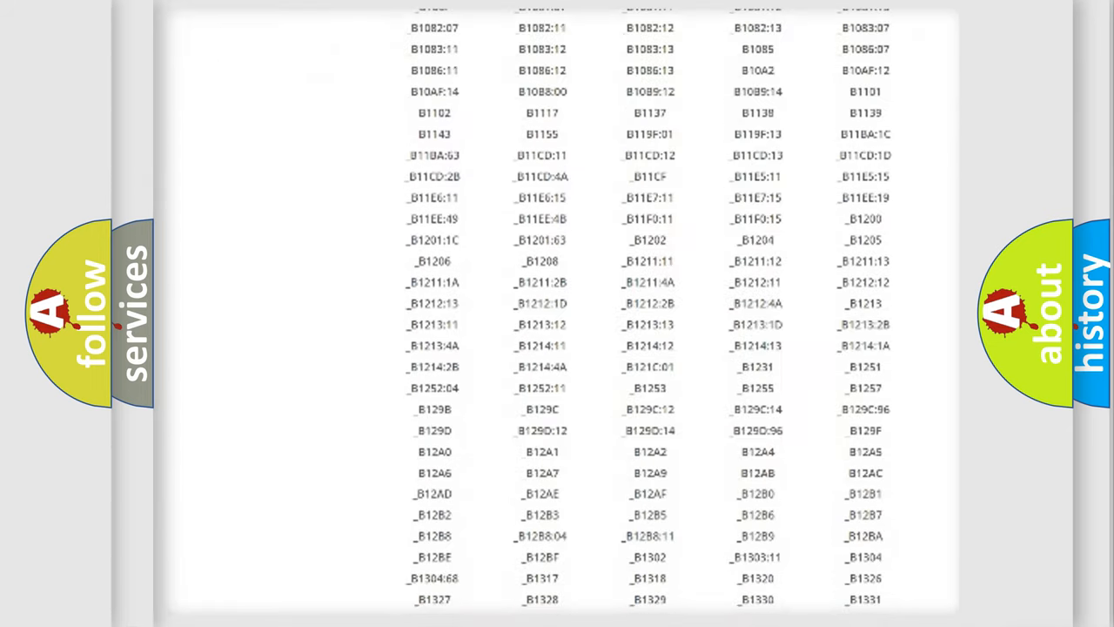
scroll(down, 3)
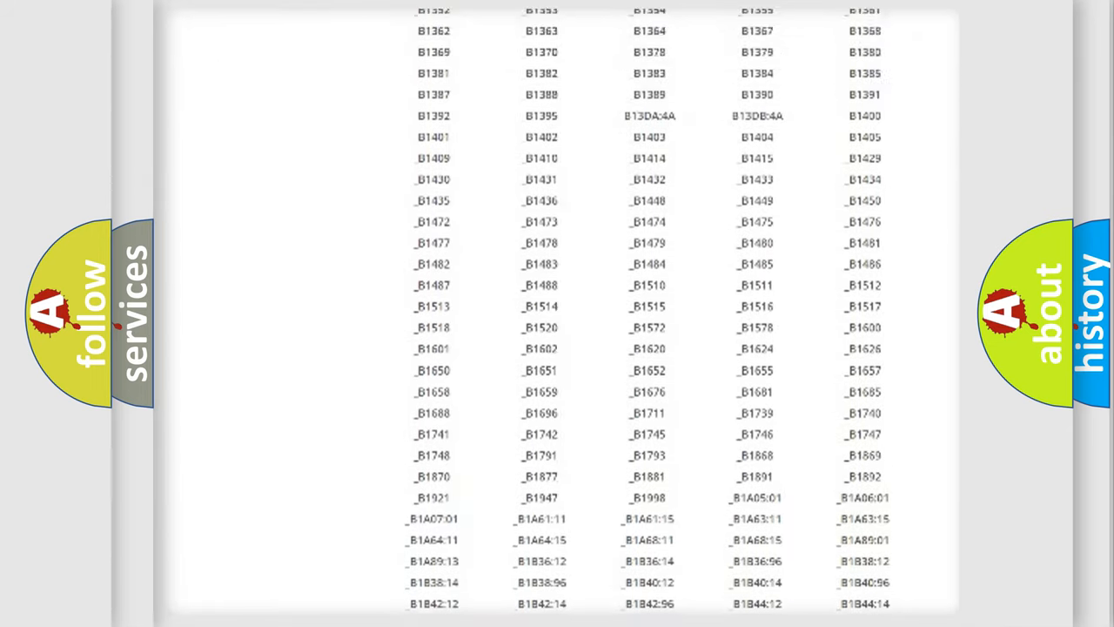
scroll(up, 3)
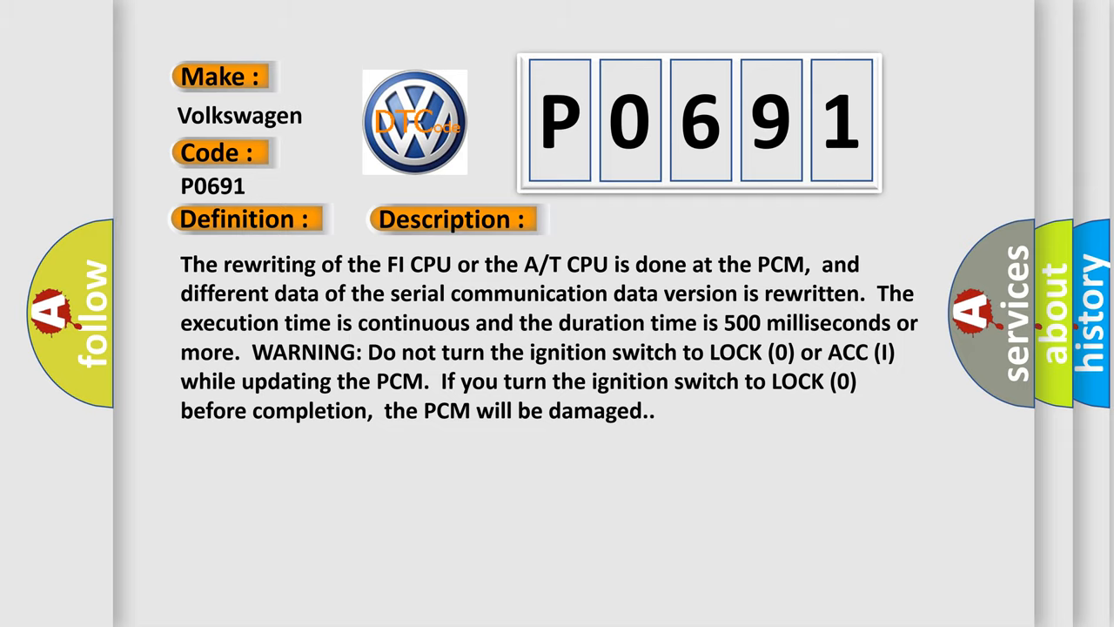
- Advance the P0691 slide from its Description to the Cause text about PCM software or fault
click(637, 220)
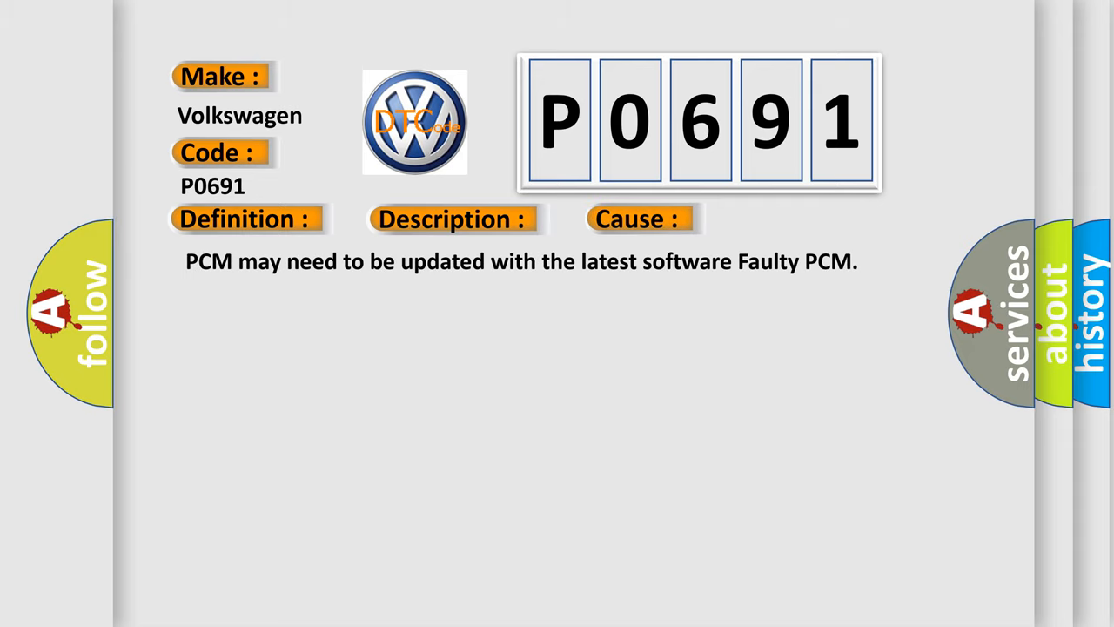